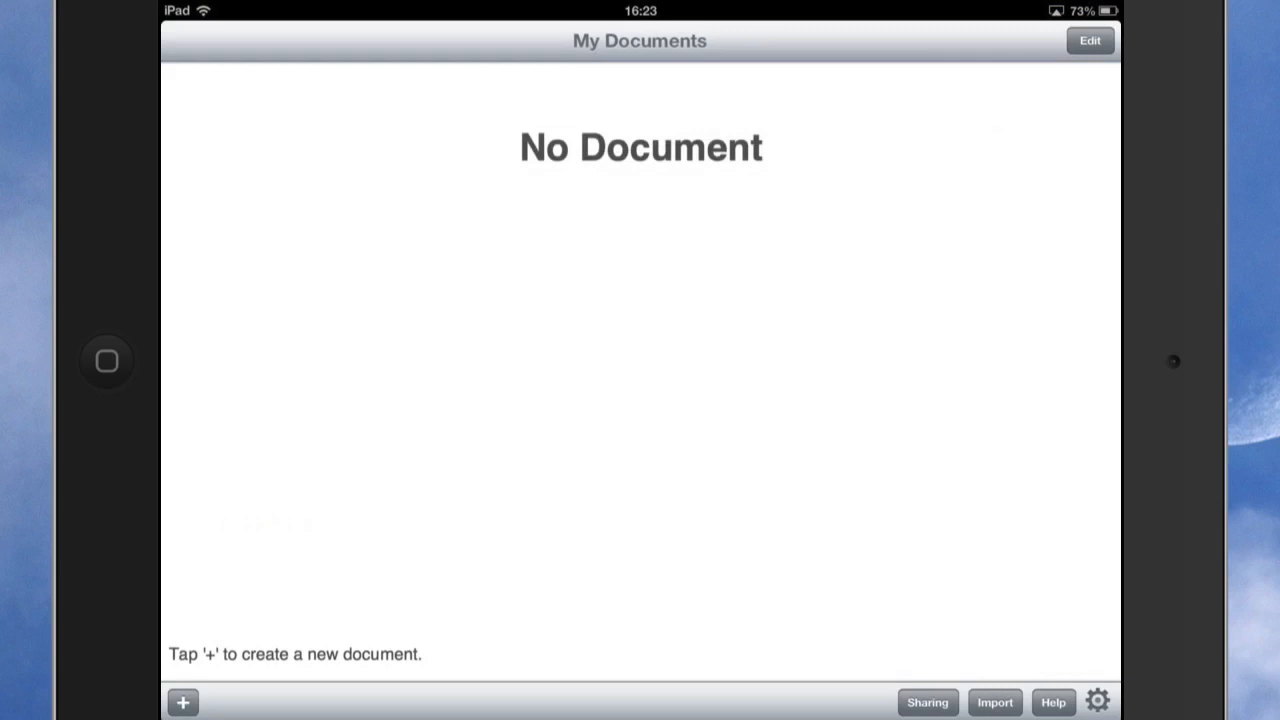
- Create a new empty document, Document 1, from the My Documents screen
{"action": "scroll", "scroll_direction": "down", "scroll_amount": 3}
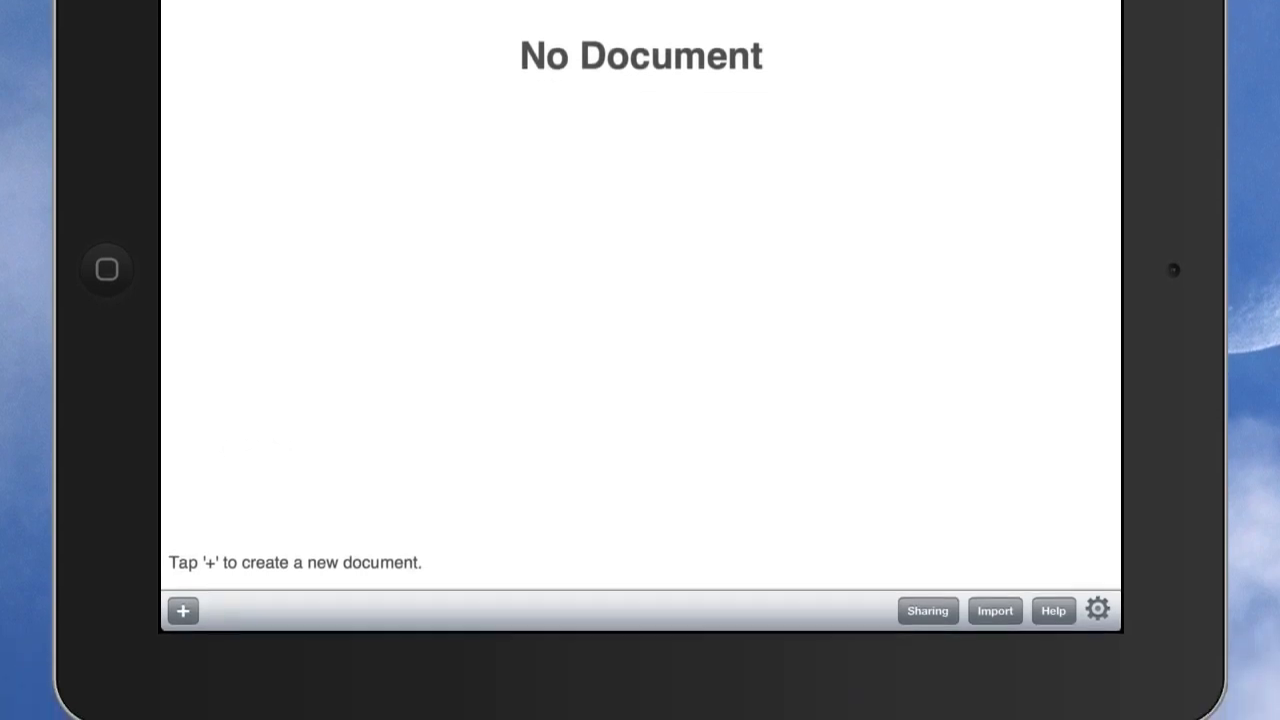
{"action": "left_click", "coordinate": [184, 610]}
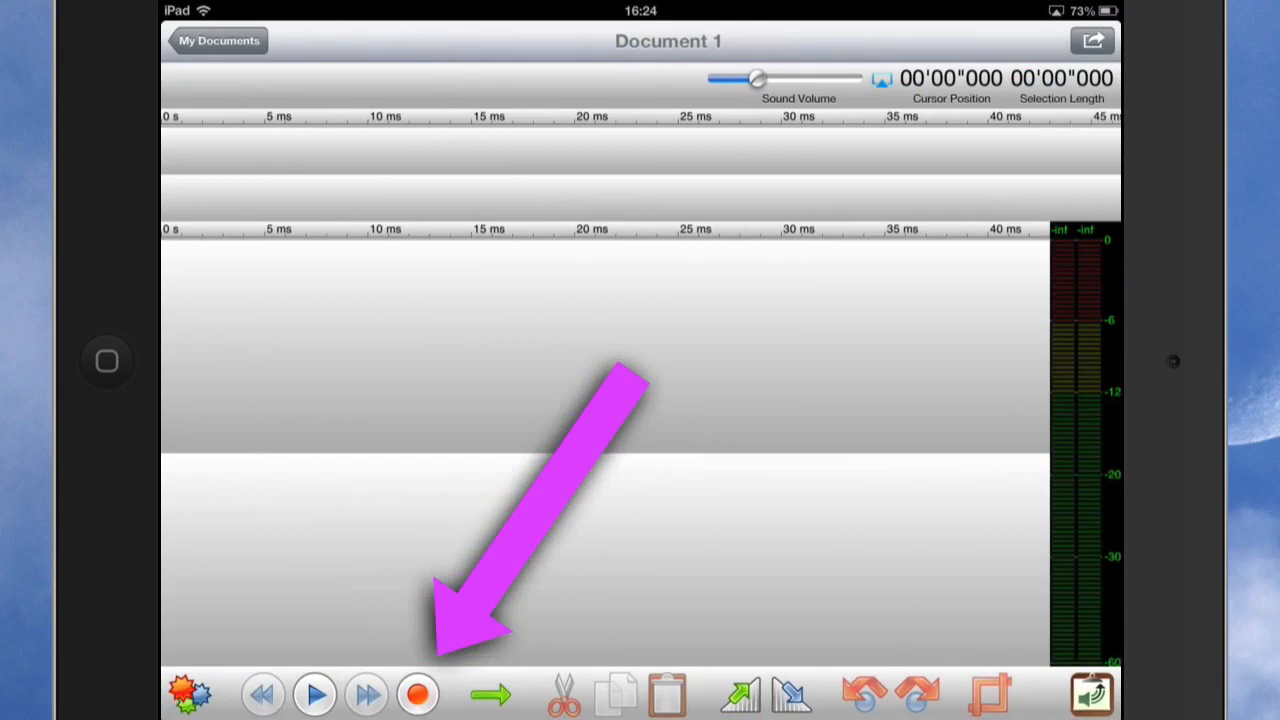
- Record about 27 seconds of stereo audio into Document 1
{"action": "left_click", "coordinate": [416, 692]}
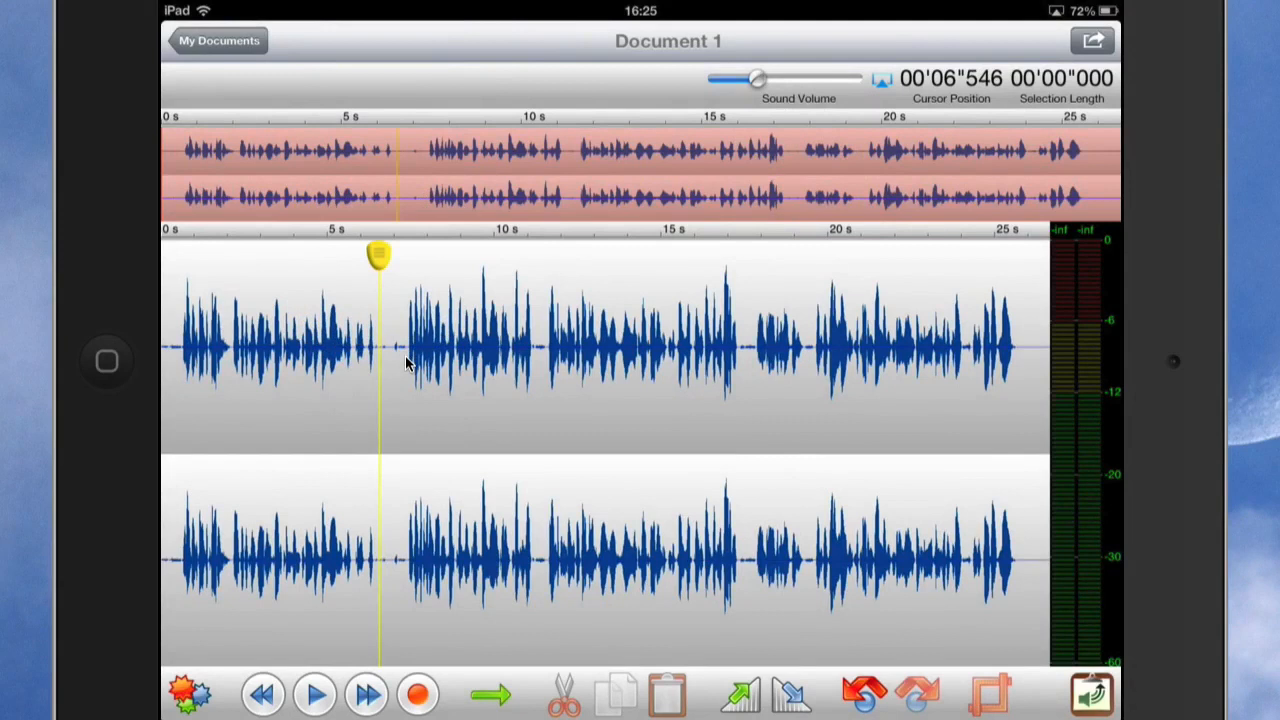
- Select about 6.5-11.5 s, visit the High Pass filter under Filters, and return to the effects list
{"action": "left_click_drag", "start_coordinate": [380, 360], "coordinate": [460, 360]}
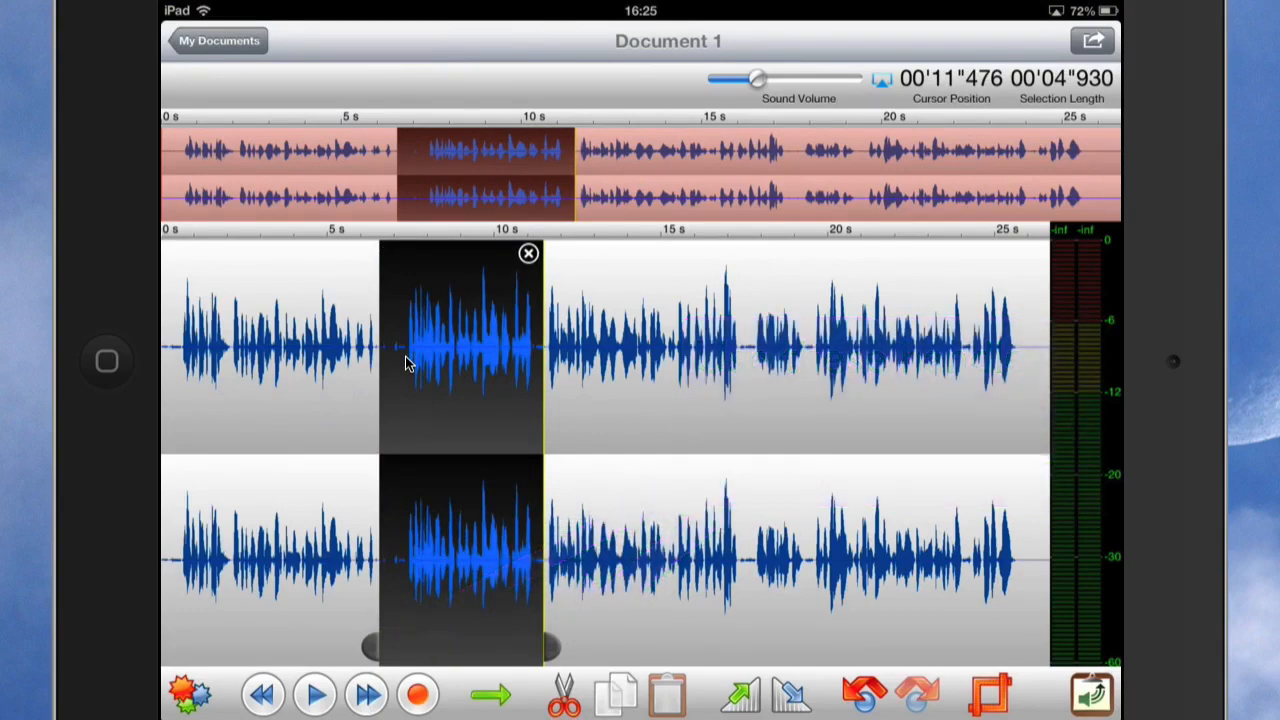
{"action": "left_click", "coordinate": [188, 692]}
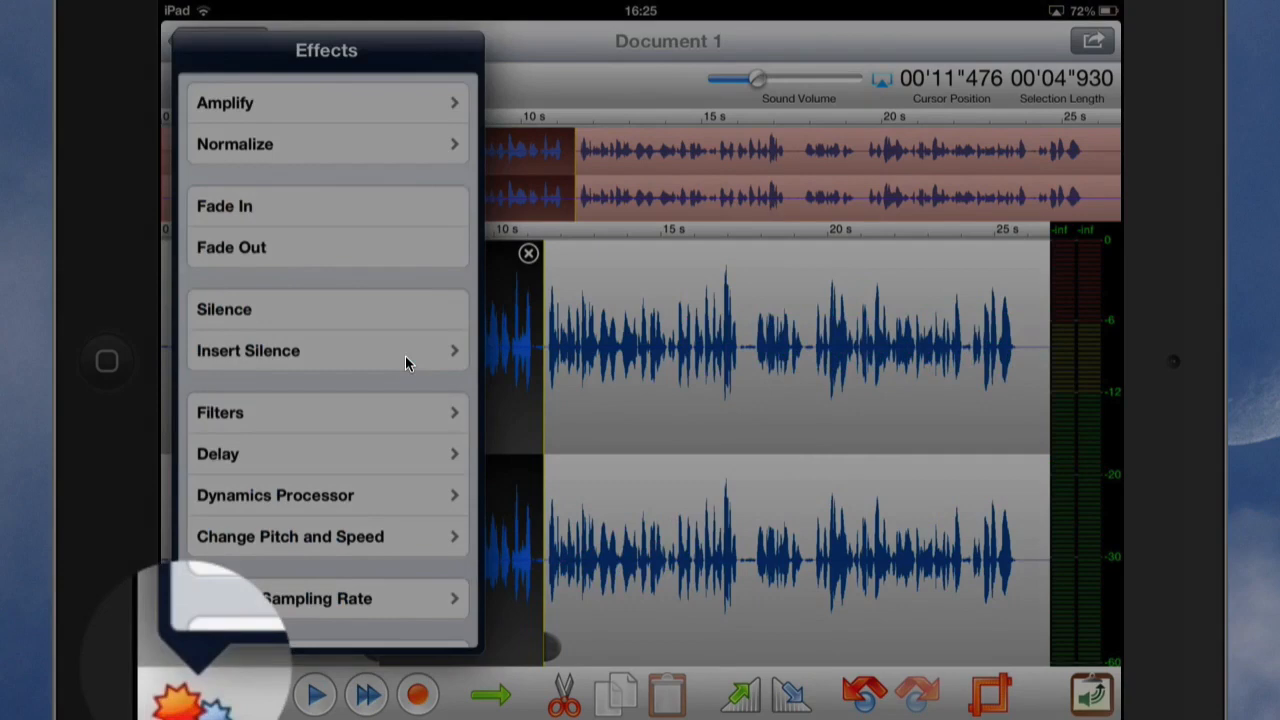
{"action": "left_click", "coordinate": [220, 412]}
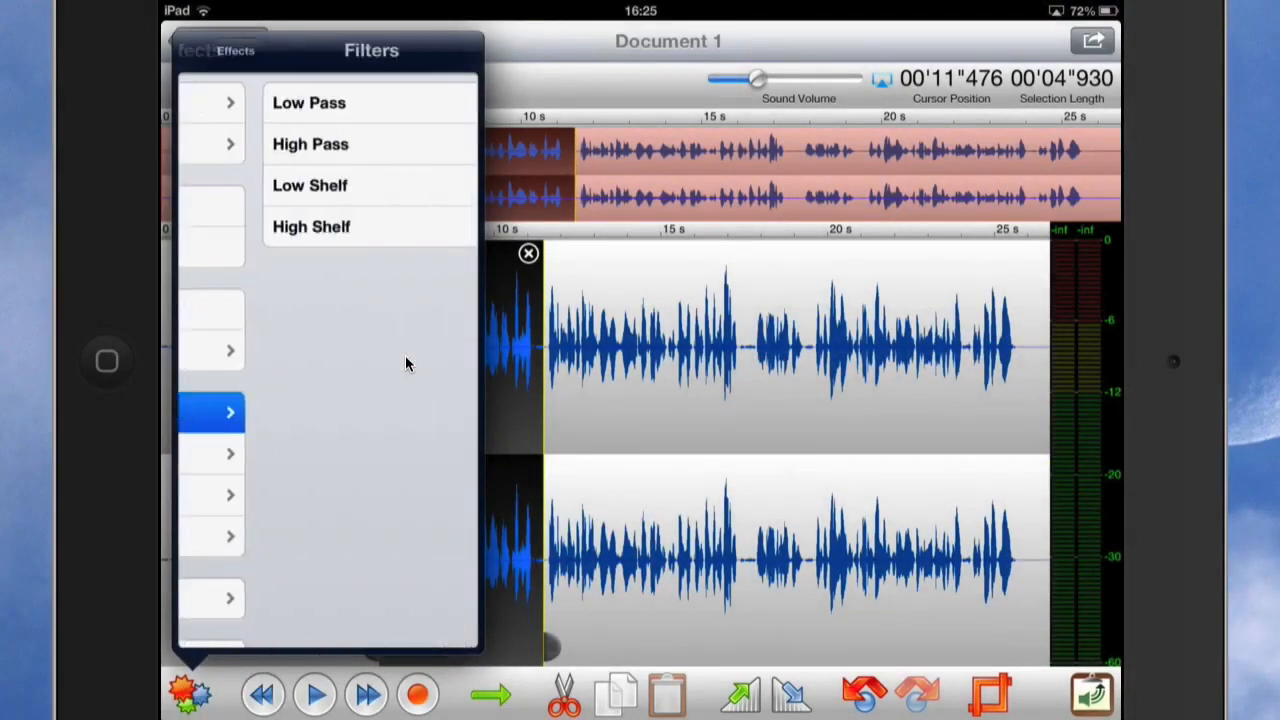
{"action": "left_click", "coordinate": [310, 144]}
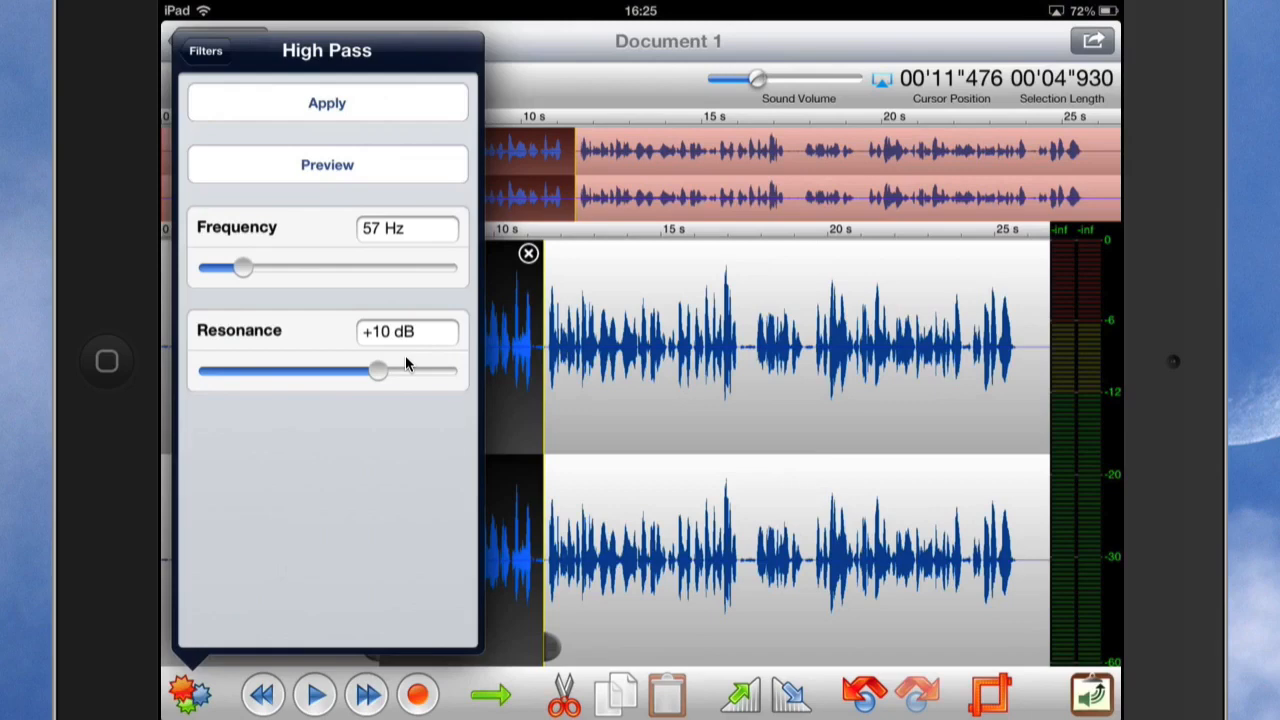
{"action": "left_click", "coordinate": [204, 50]}
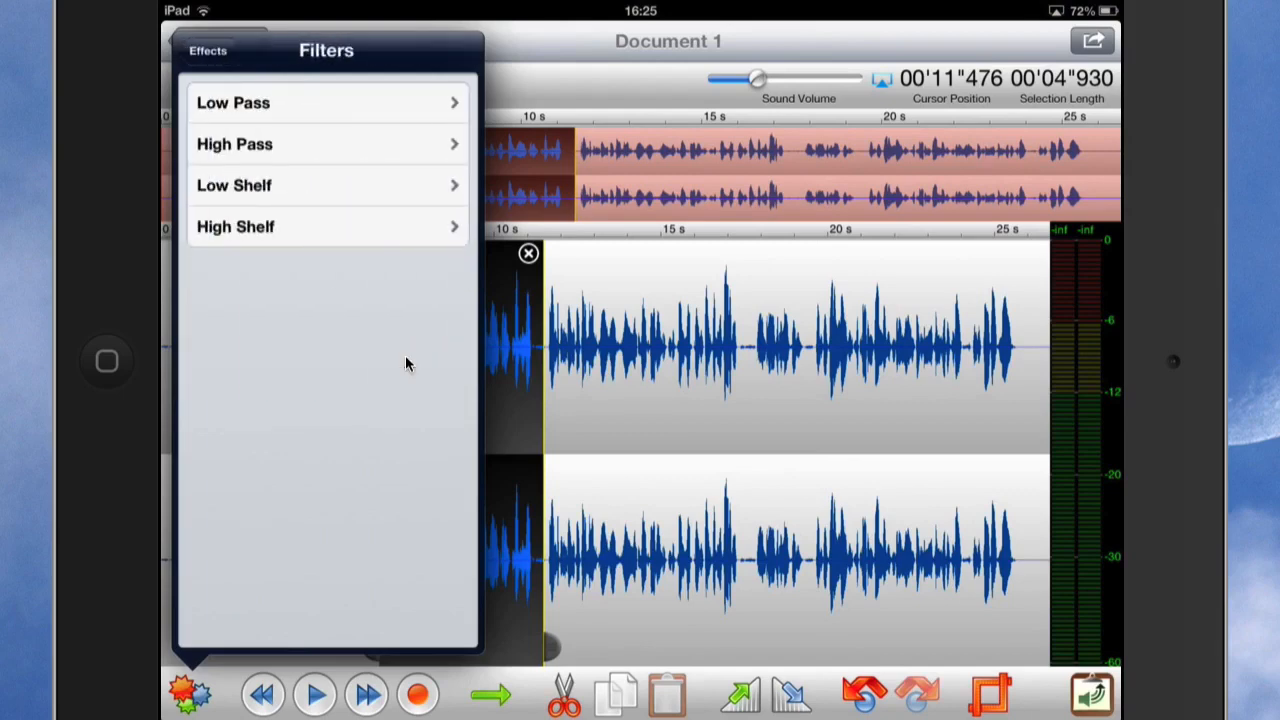
{"action": "left_click", "coordinate": [208, 50]}
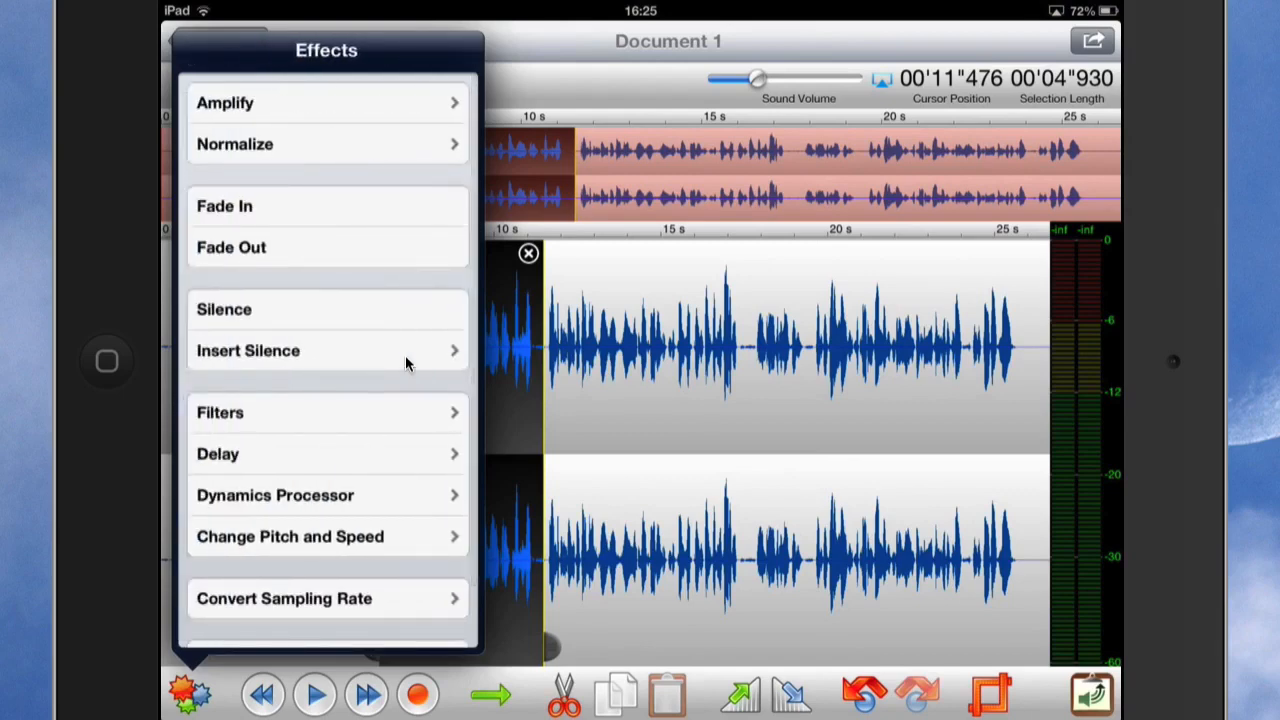
- Preview and apply a Delay of about 0.48 s at 63% wet mix to the selection
{"action": "left_click", "coordinate": [216, 452]}
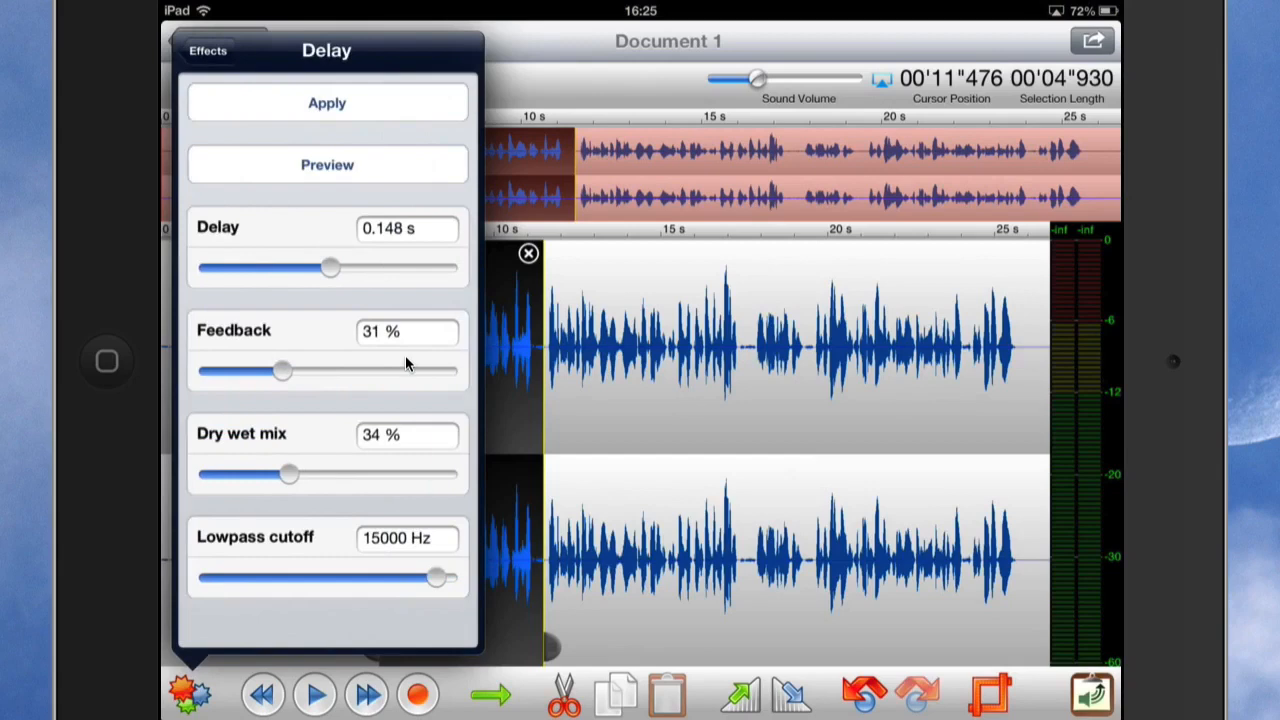
{"action": "left_click", "coordinate": [328, 164]}
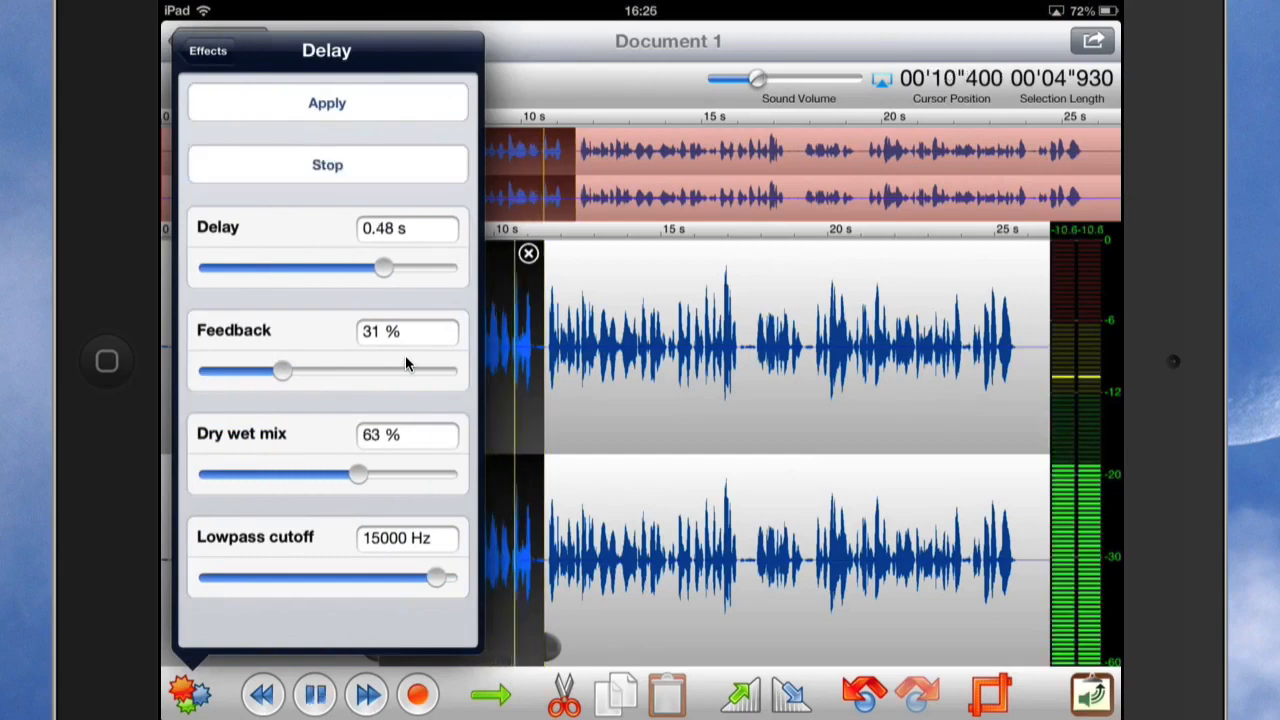
{"action": "left_click", "coordinate": [328, 164]}
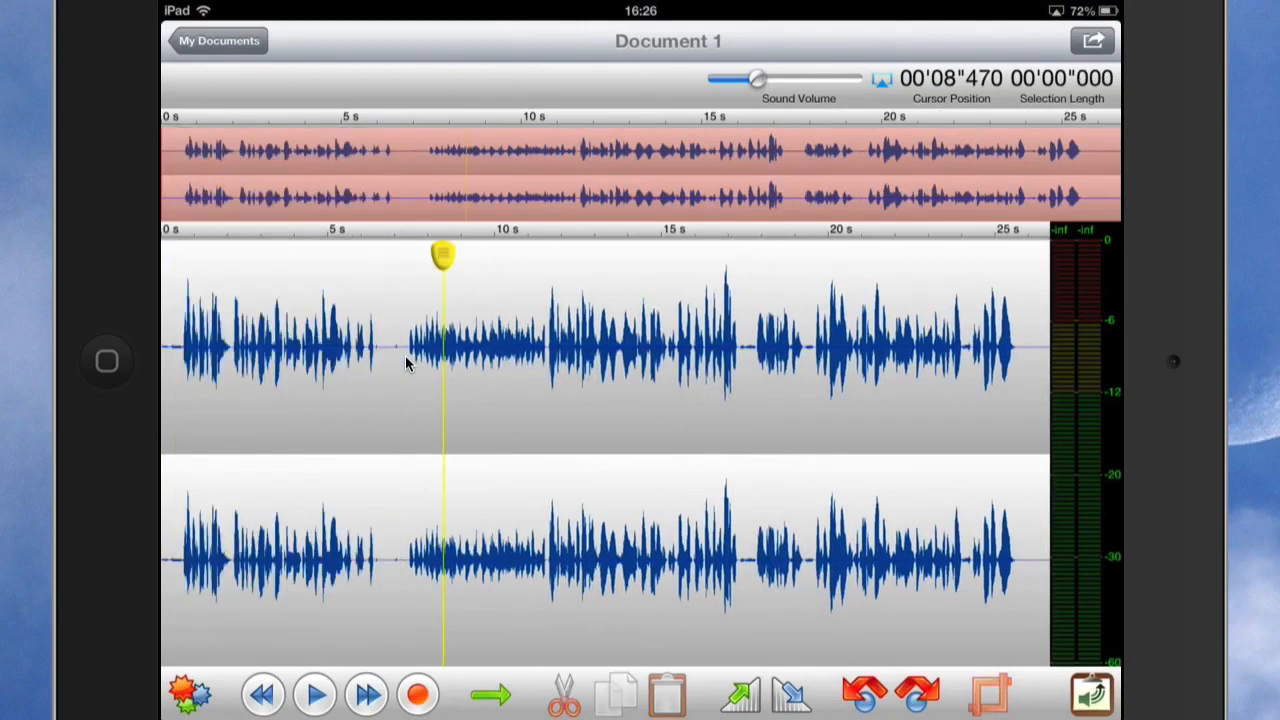
- Move the playhead to about 7 s and select the echoed passage from 7.2 to 11.6 s
{"action": "left_click_drag", "start_coordinate": [444, 256], "coordinate": [398, 256]}
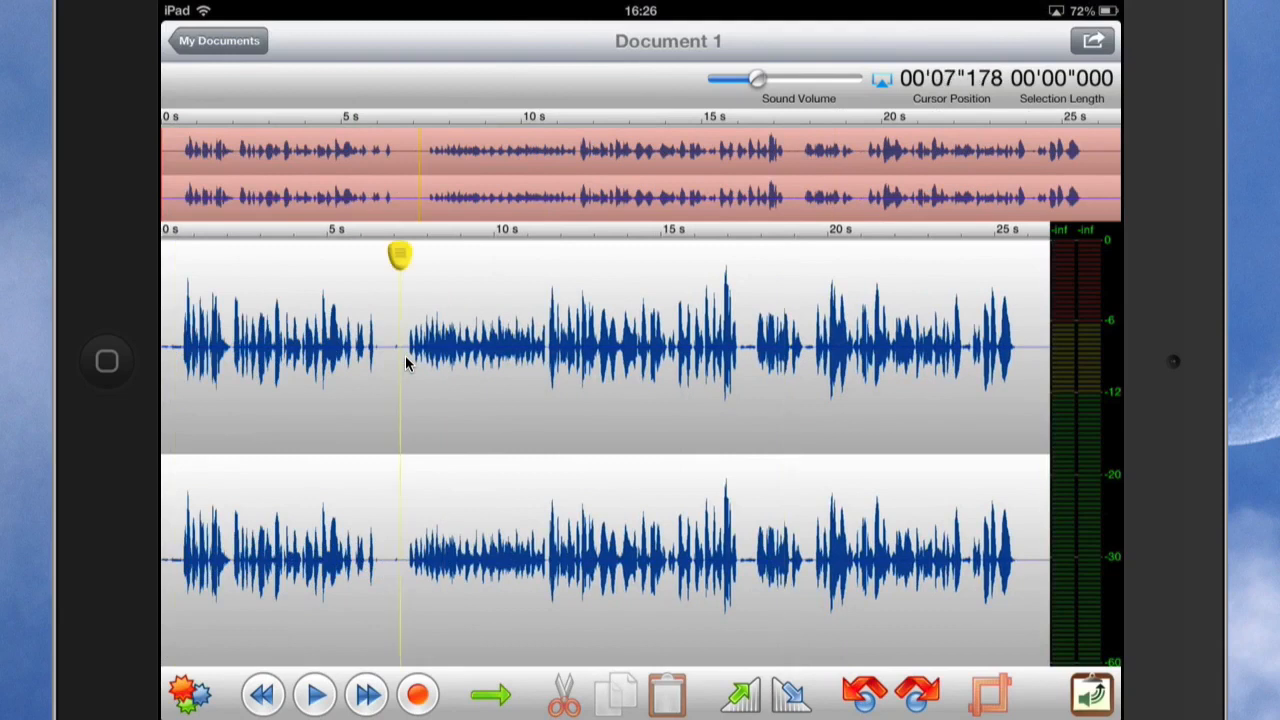
{"action": "left_click_drag", "start_coordinate": [404, 350], "coordinate": [800, 350]}
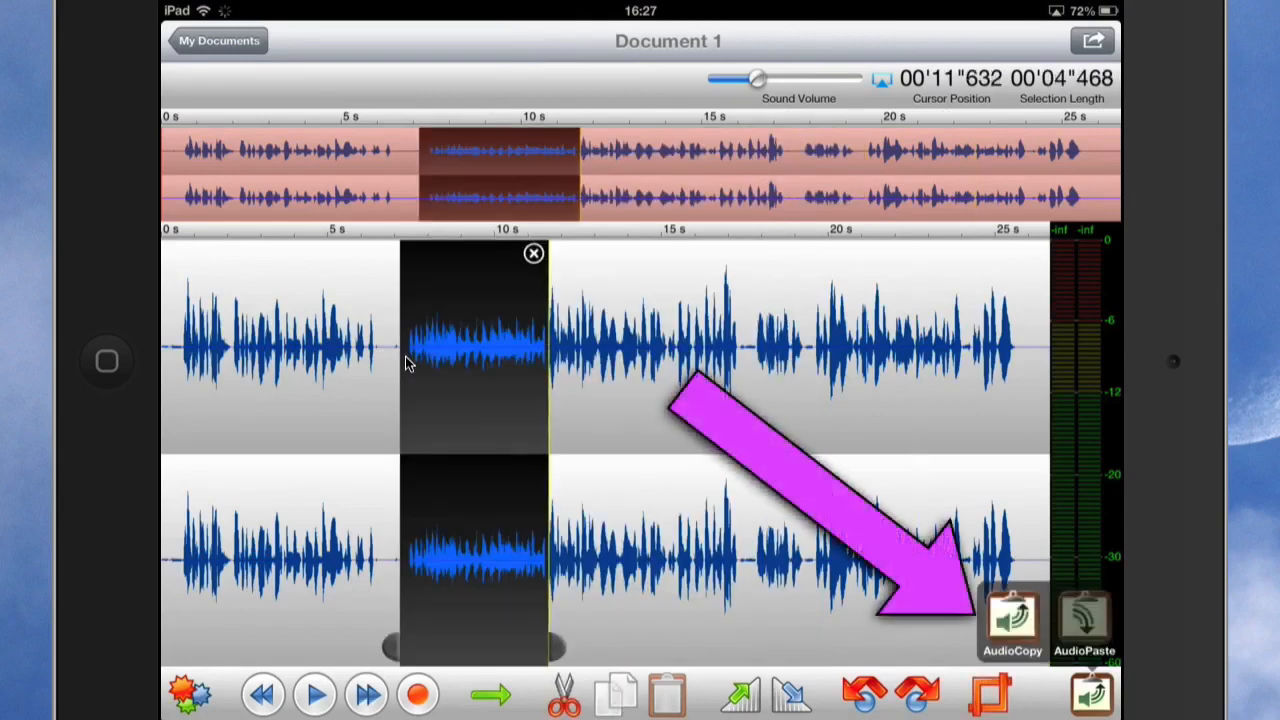
- AudioCopy the selection and scroll through the list of compatible apps, then close it
{"action": "left_click", "coordinate": [1012, 620]}
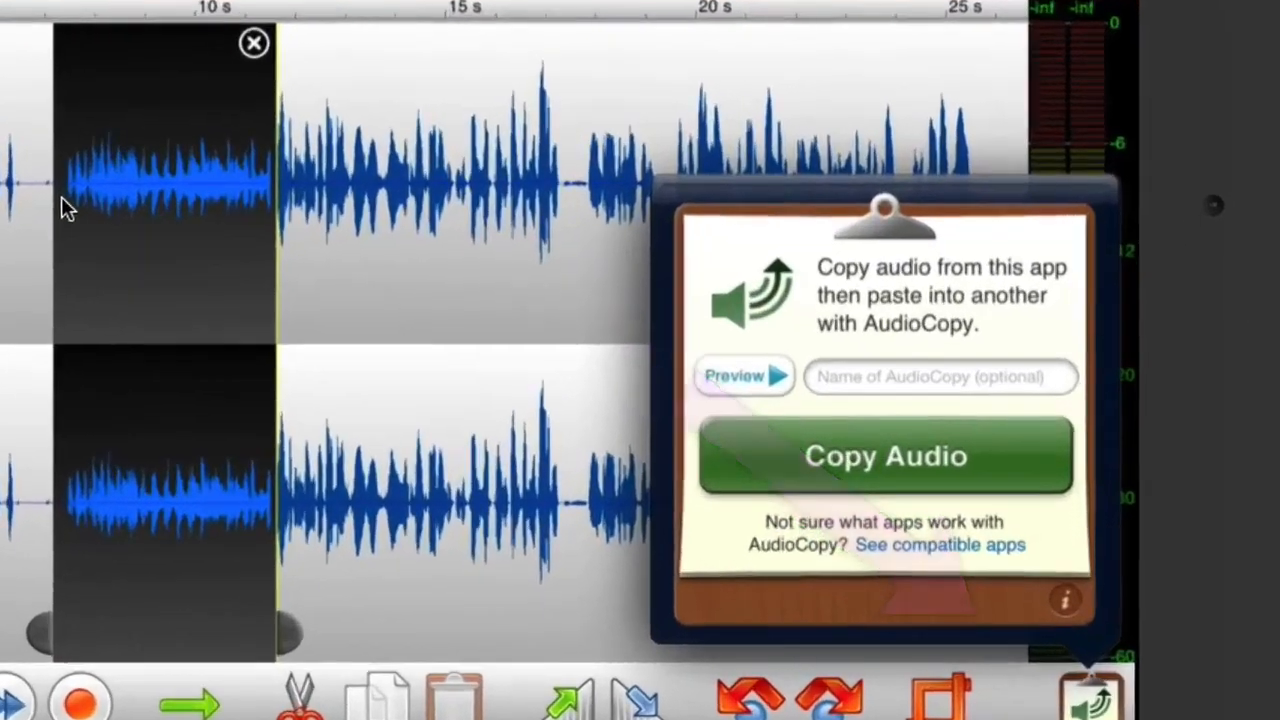
{"action": "left_click", "coordinate": [938, 544]}
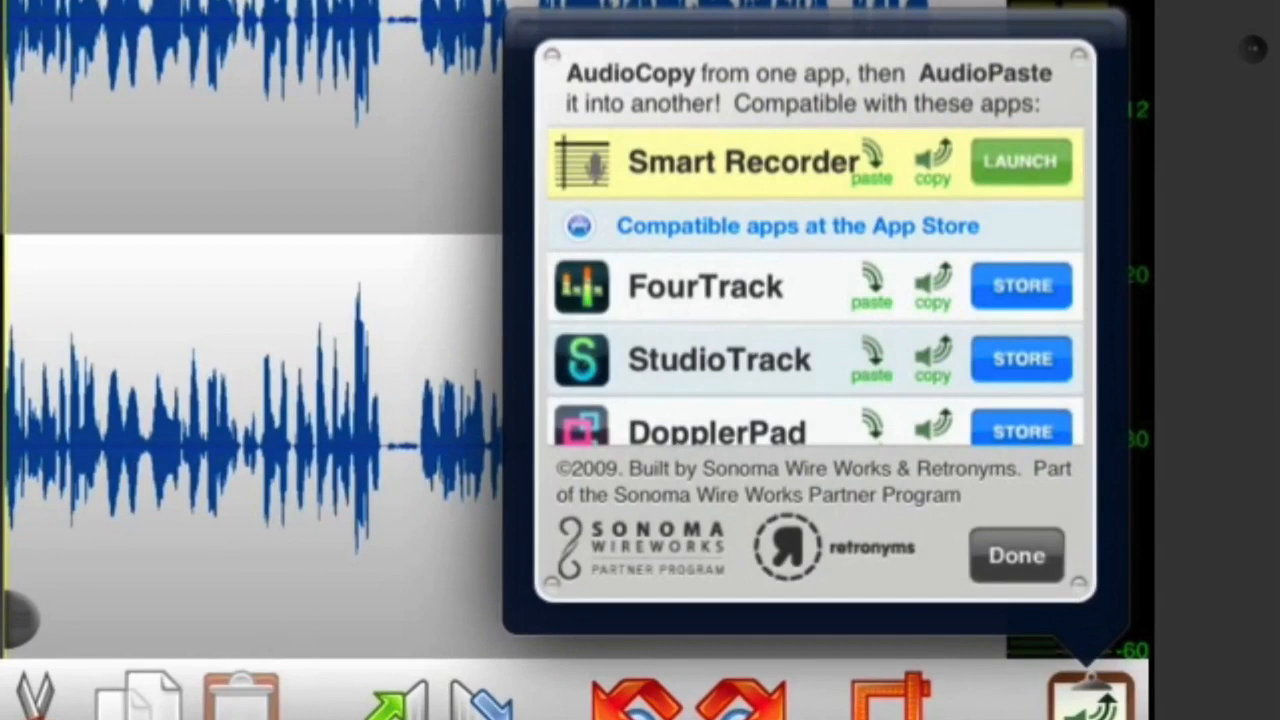
{"action": "scroll", "scroll_direction": "down", "scroll_amount": 3}
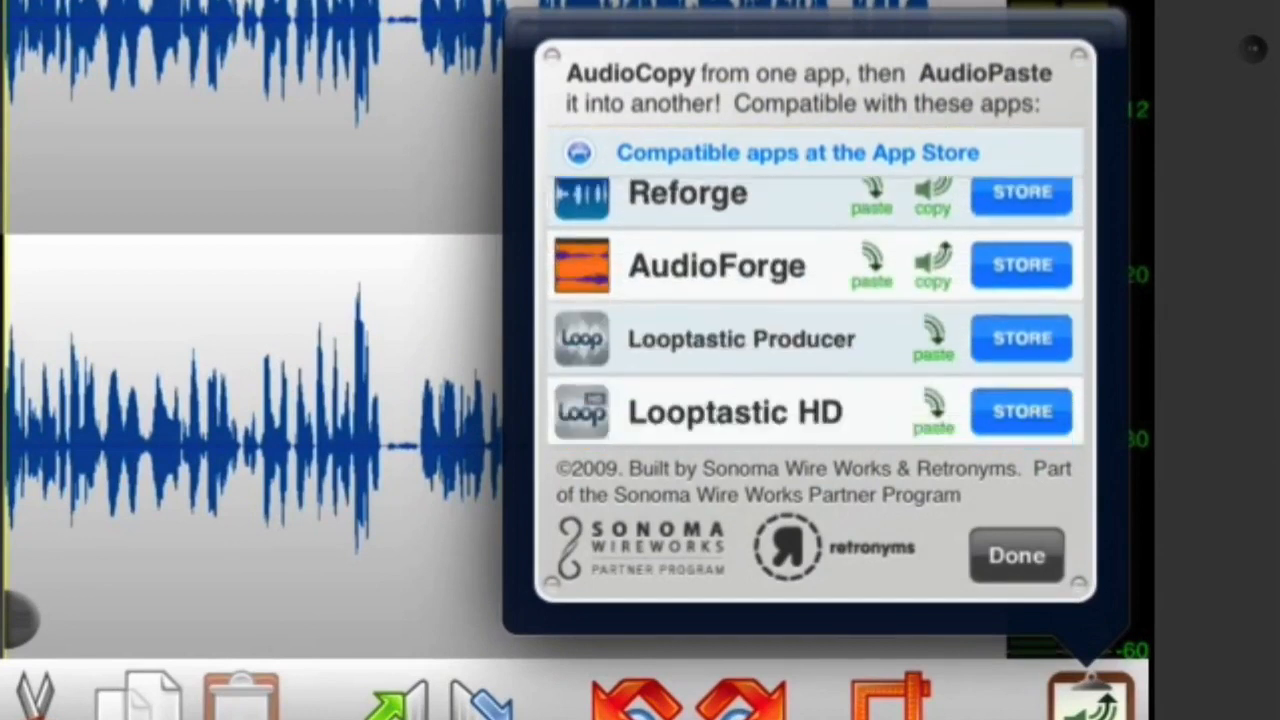
{"action": "scroll", "scroll_direction": "down", "scroll_amount": 3}
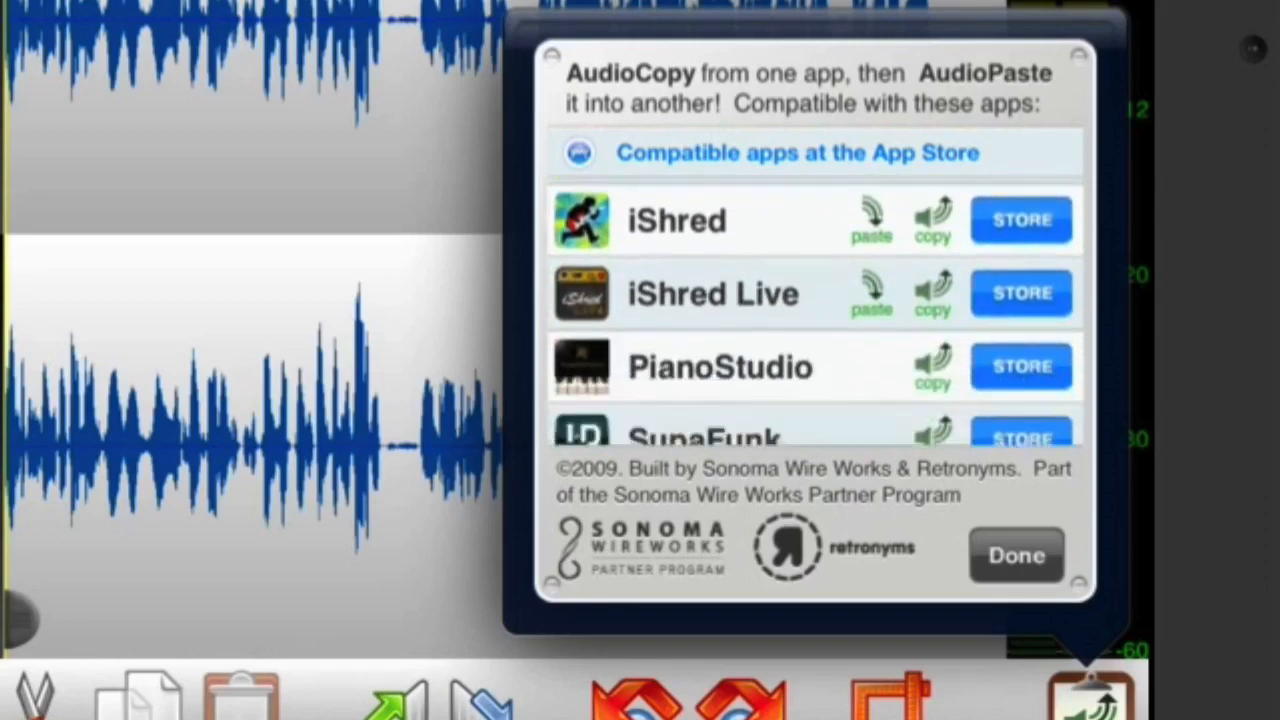
{"action": "scroll", "scroll_direction": "down", "scroll_amount": 3}
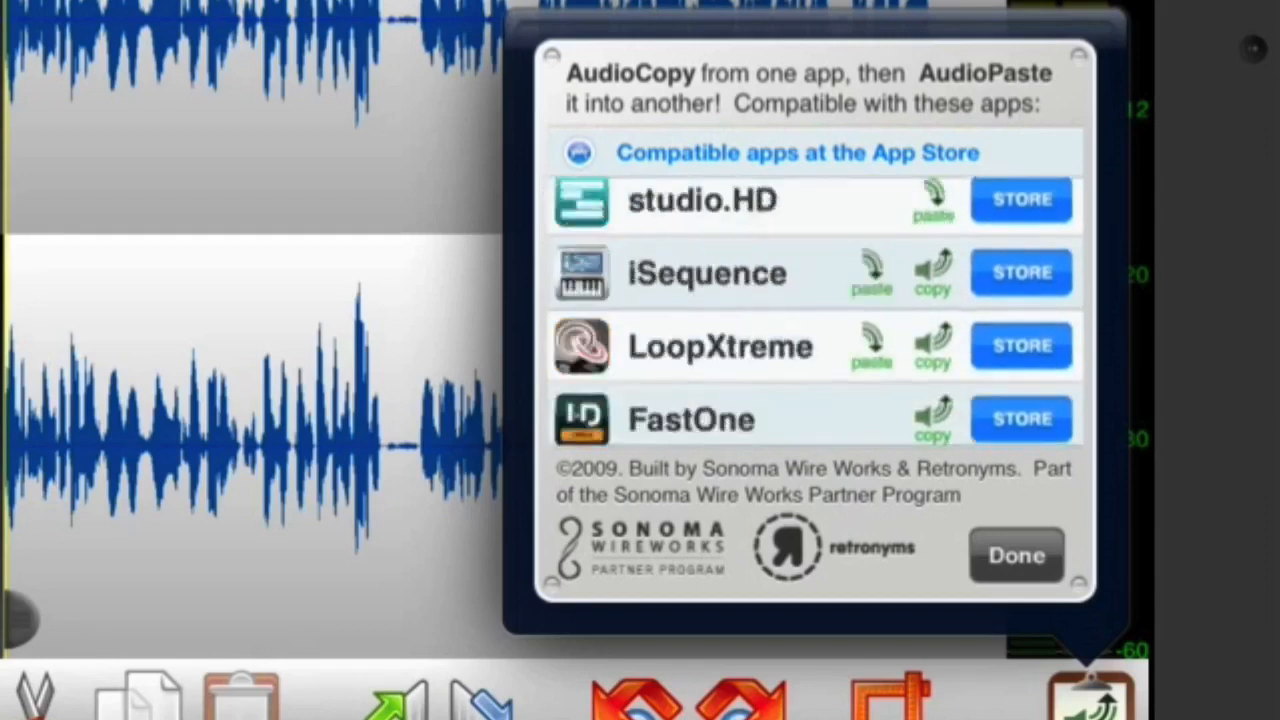
{"action": "scroll", "scroll_direction": "down", "scroll_amount": 3}
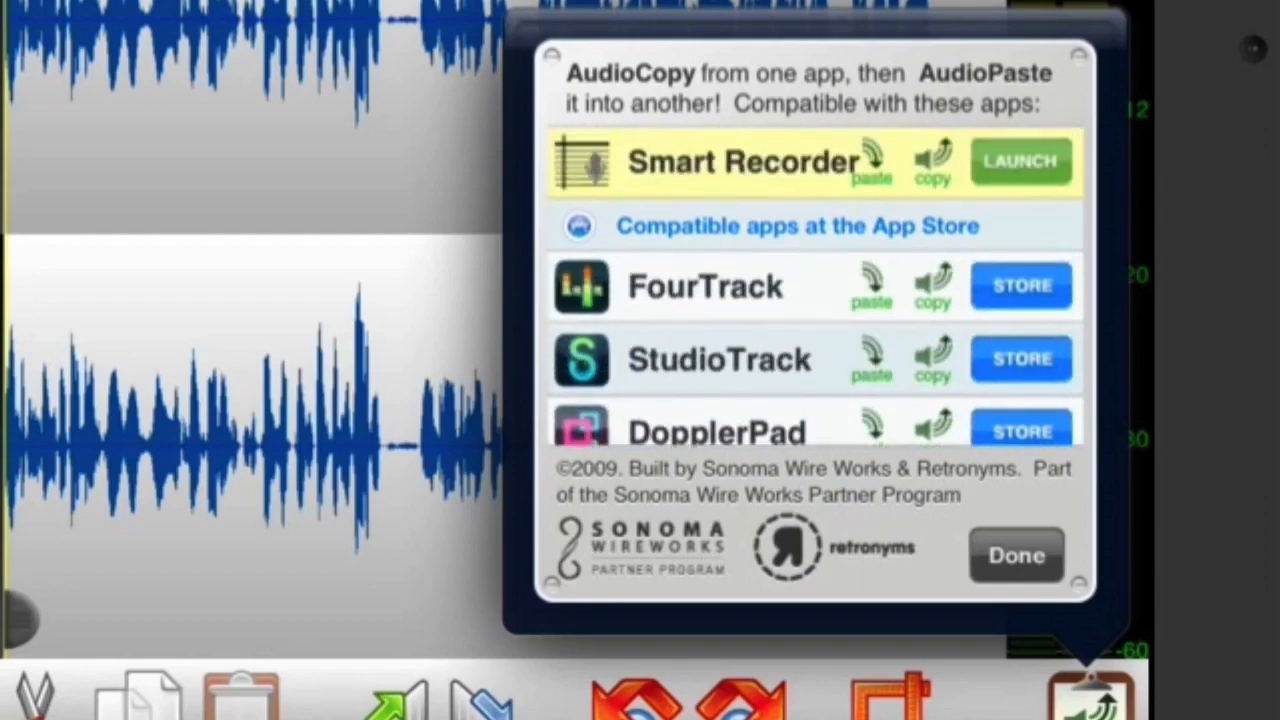
{"action": "left_click", "coordinate": [1016, 556]}
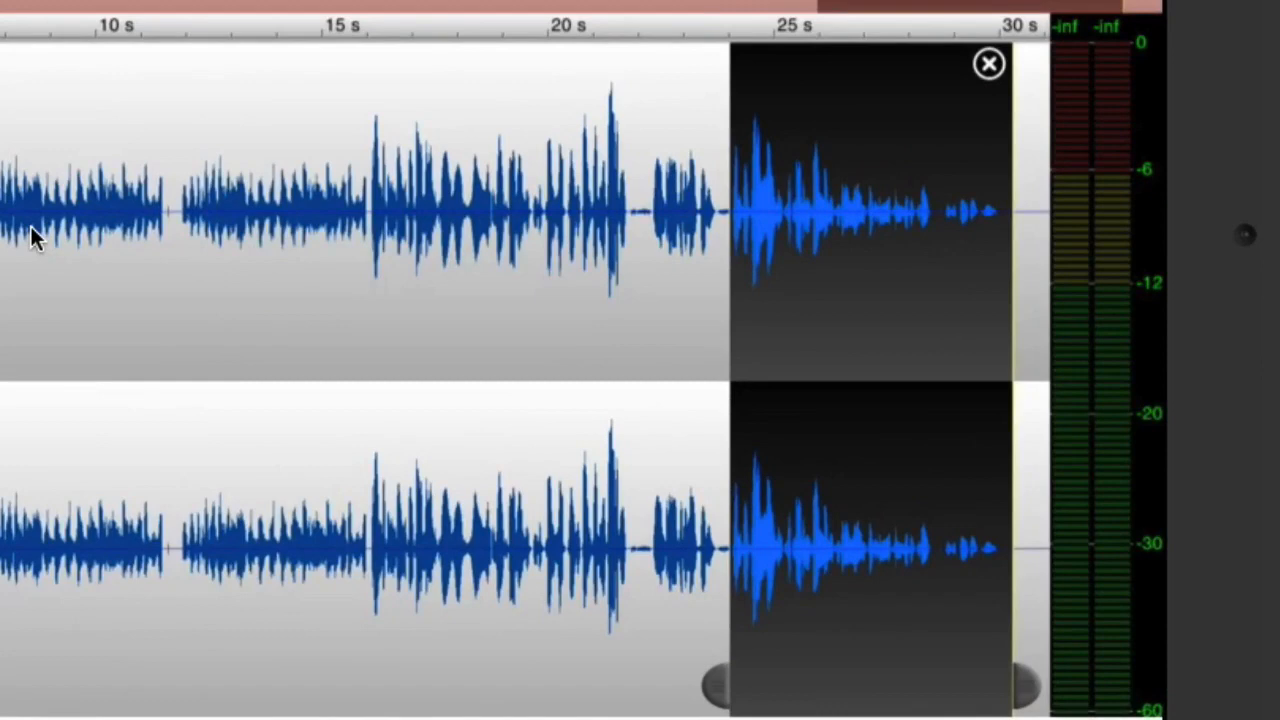
- Deselect the faded-out closing stretch, leaving the playhead near 22 seconds
{"action": "left_click", "coordinate": [988, 62]}
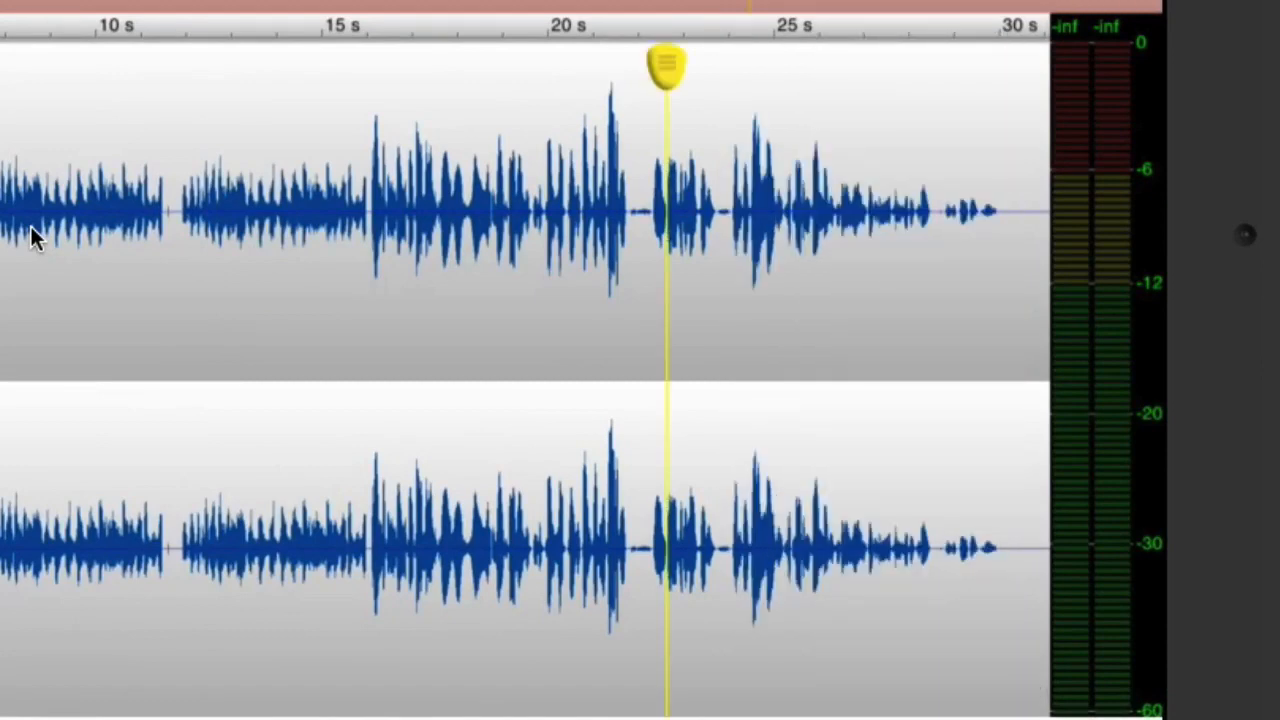